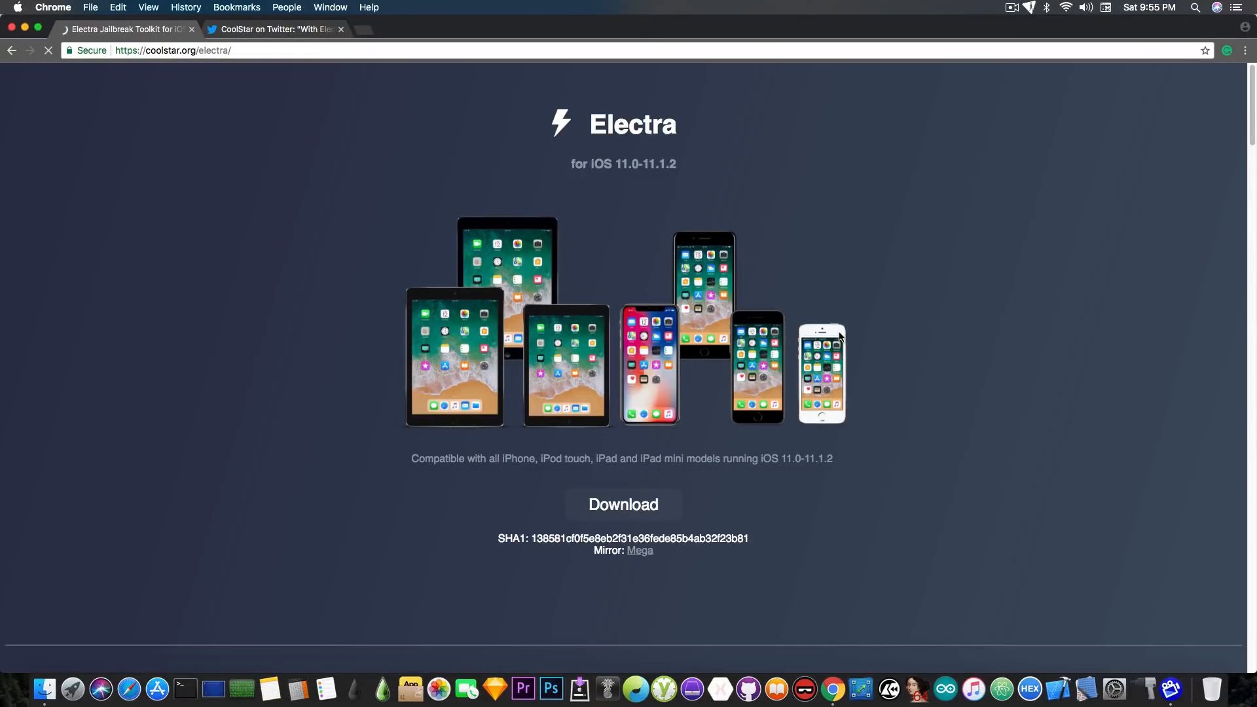
scroll("down", 3)
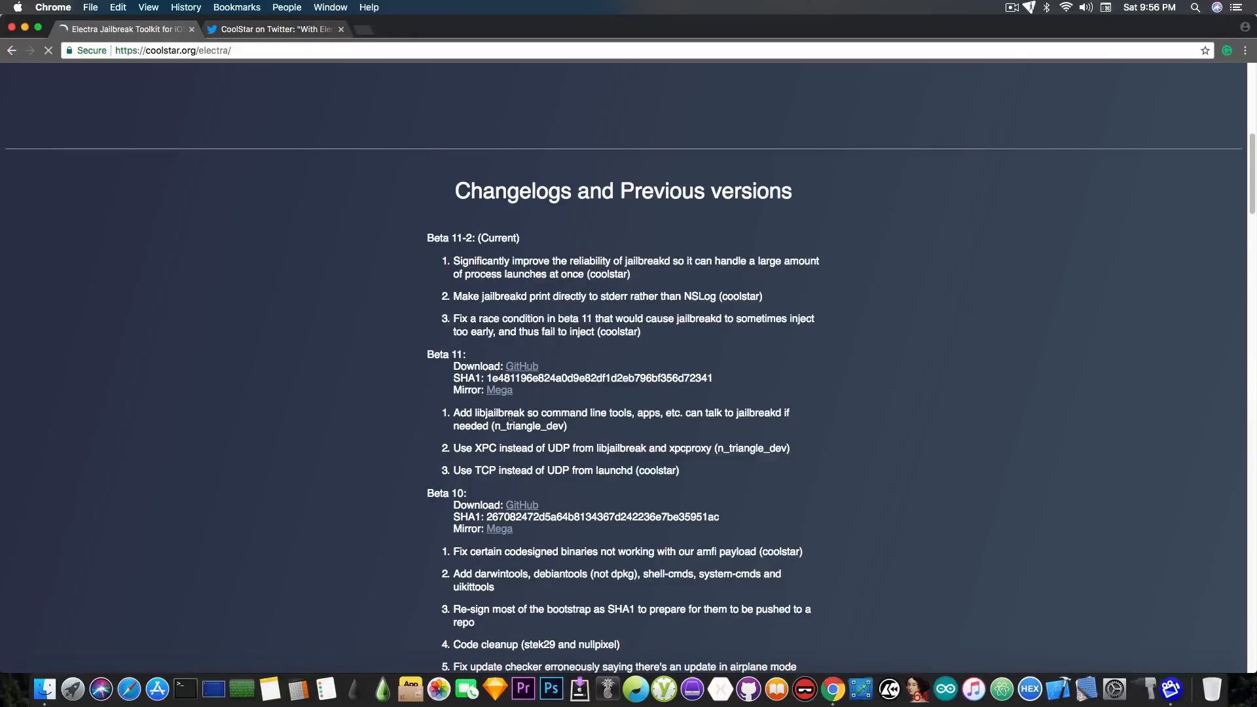
mouse_move(511, 400)
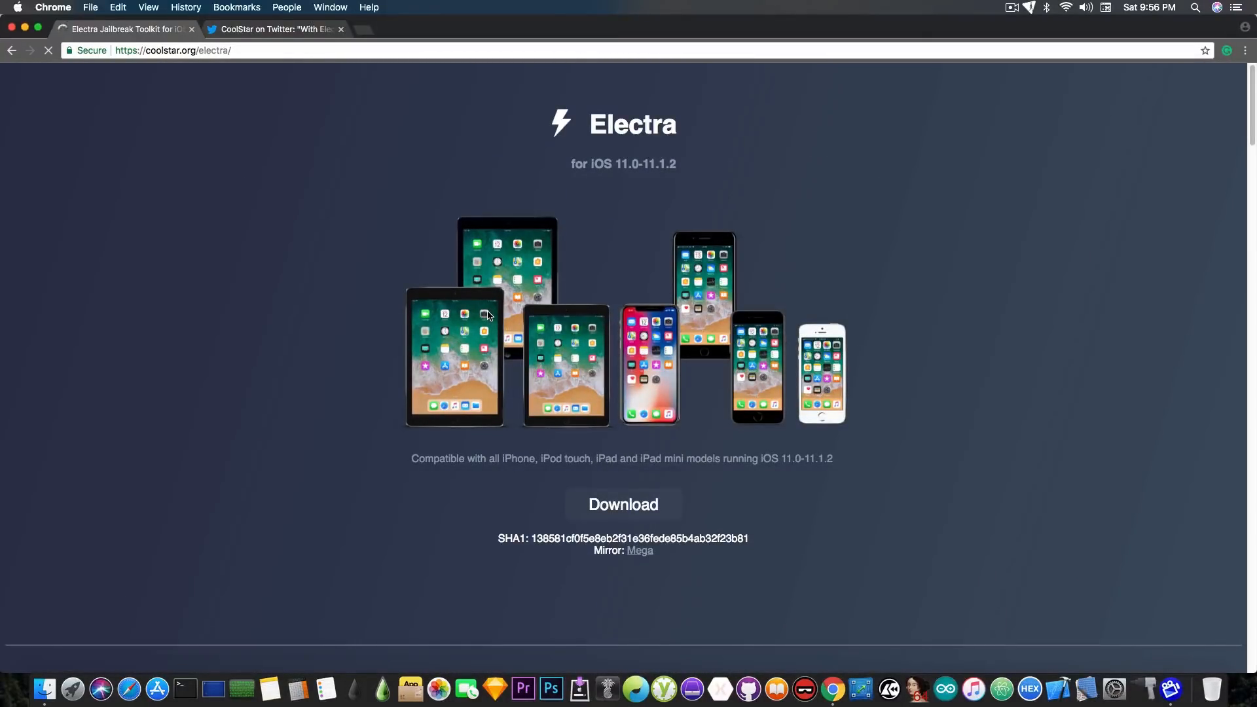
left_click(269, 29)
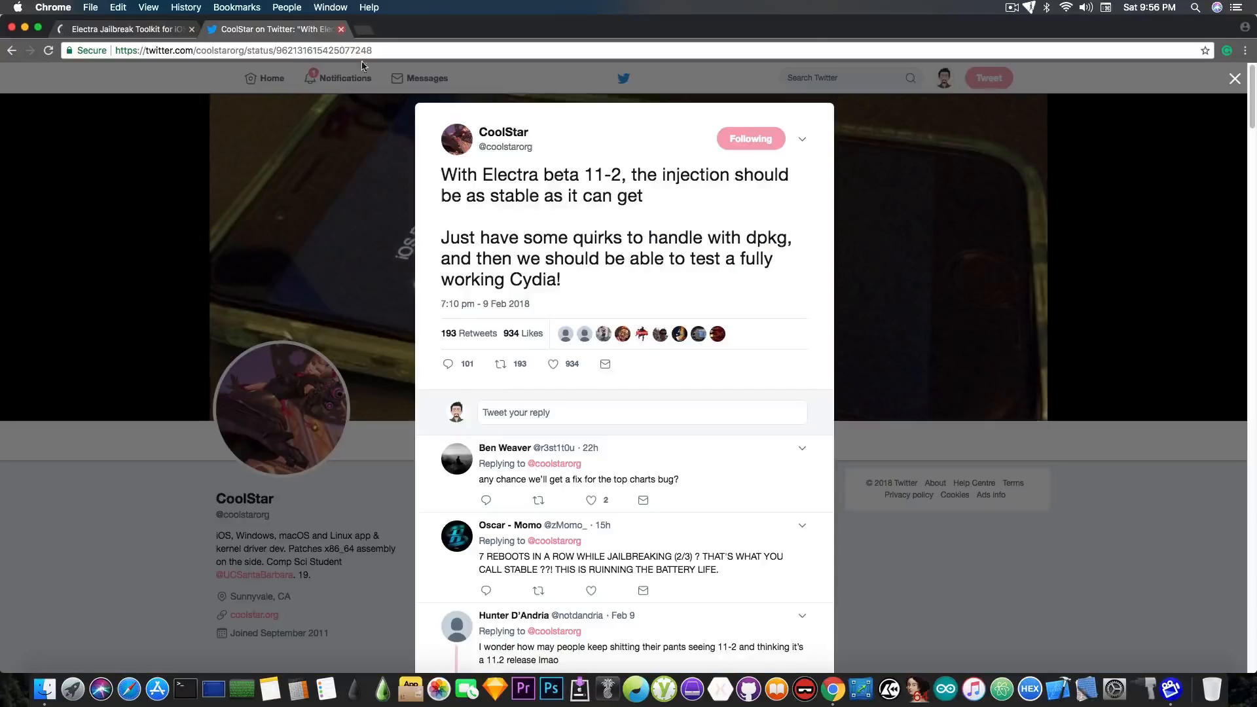
mouse_move(391, 106)
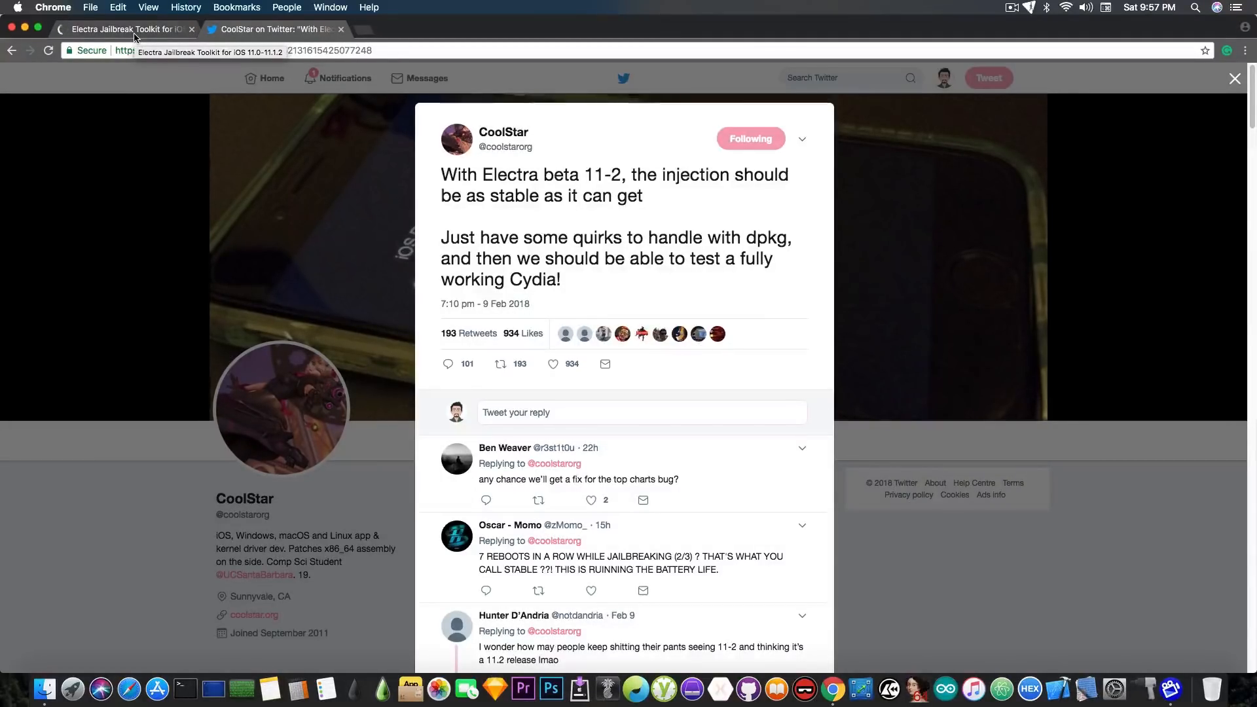
left_click(124, 29)
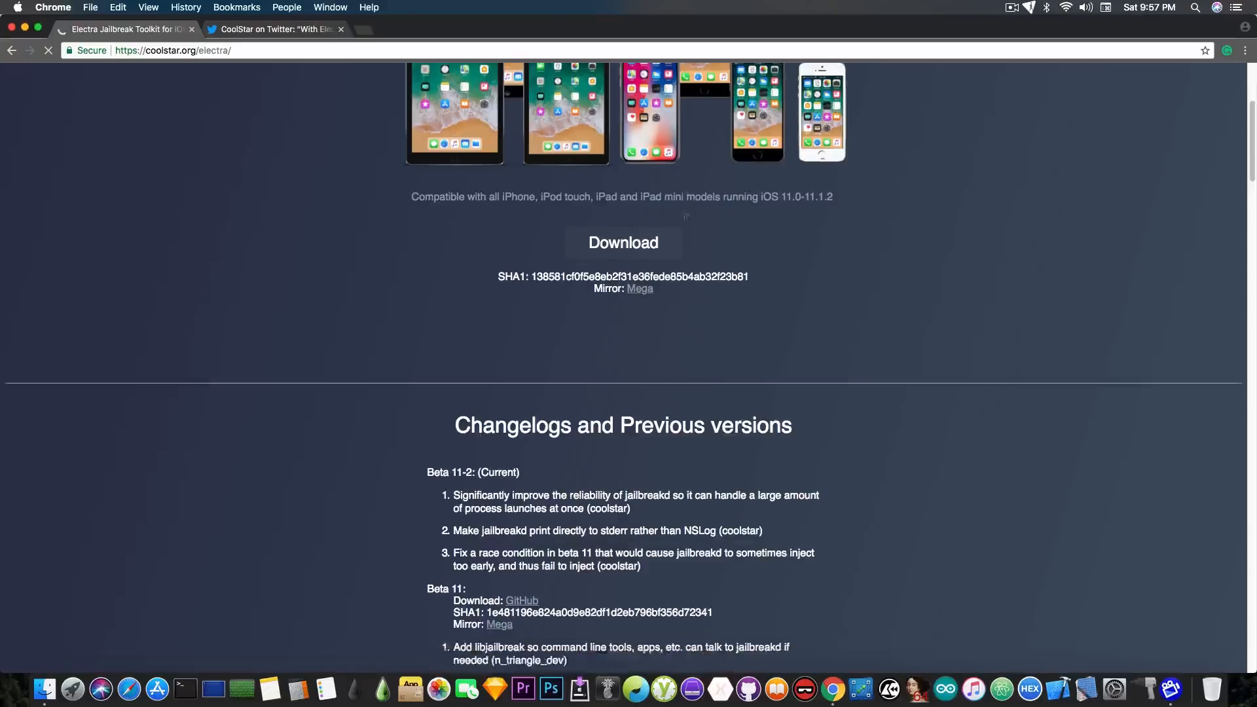
scroll("down", 3)
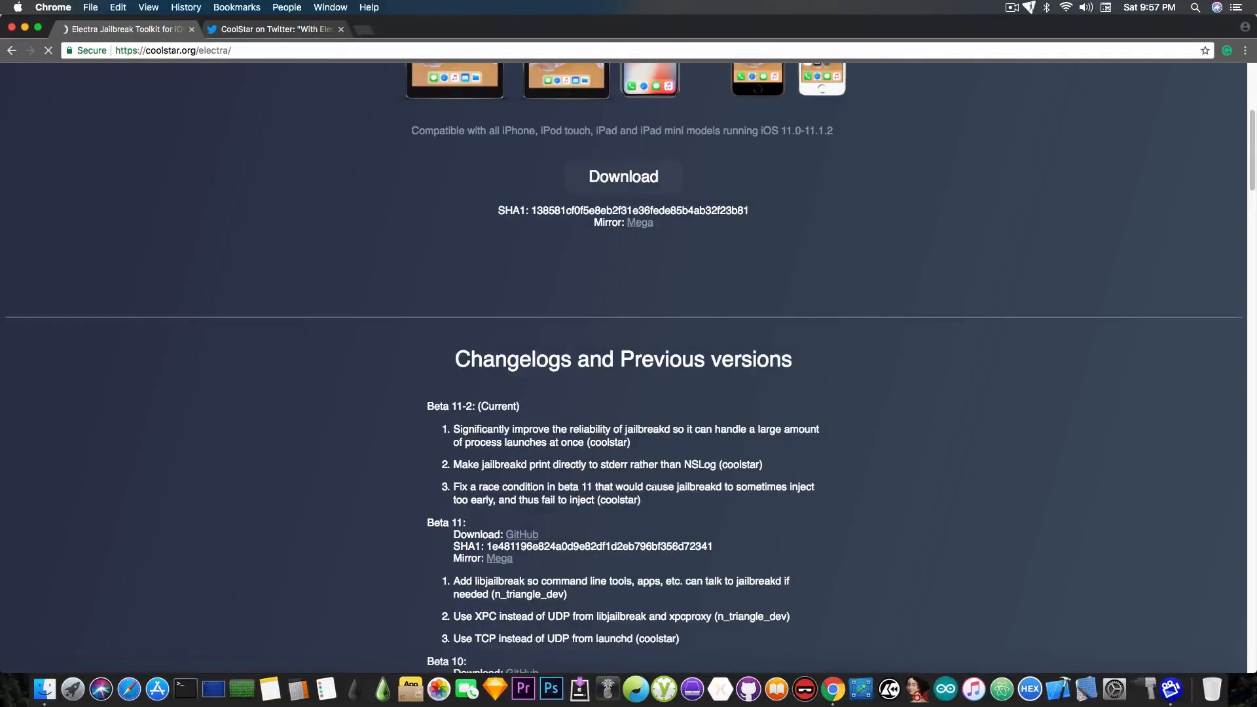
double_click(618, 500)
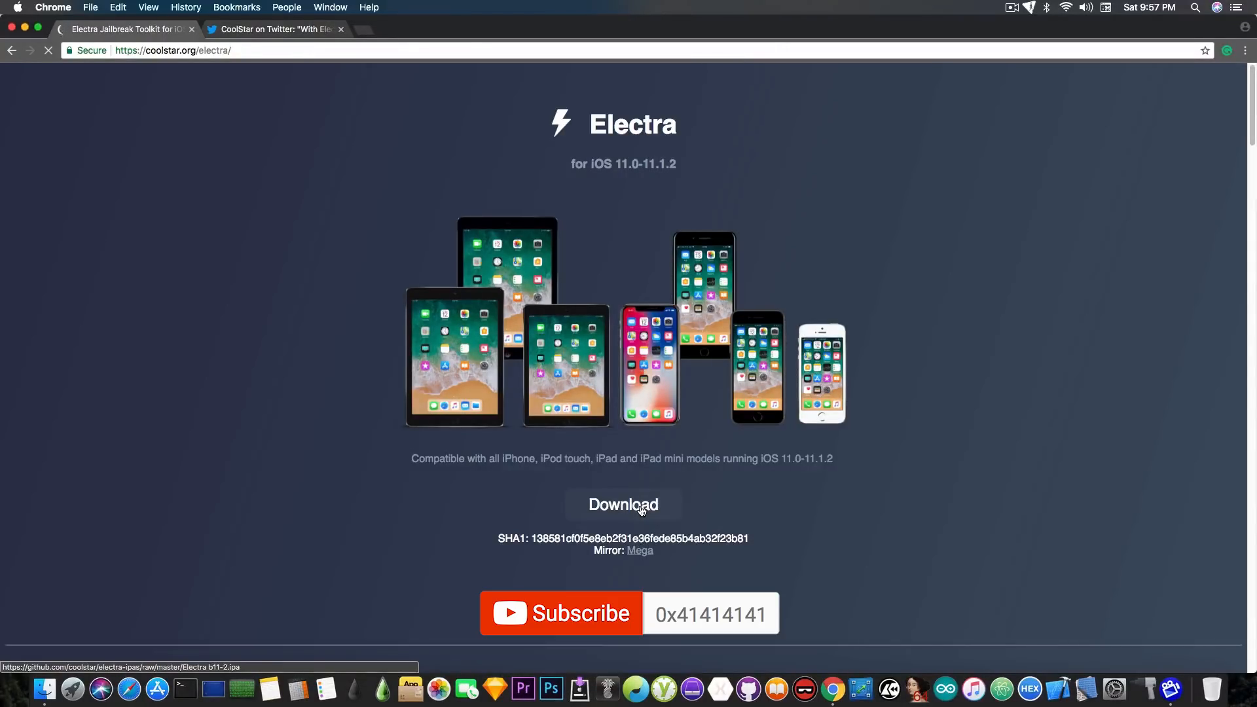
scroll("down", 3)
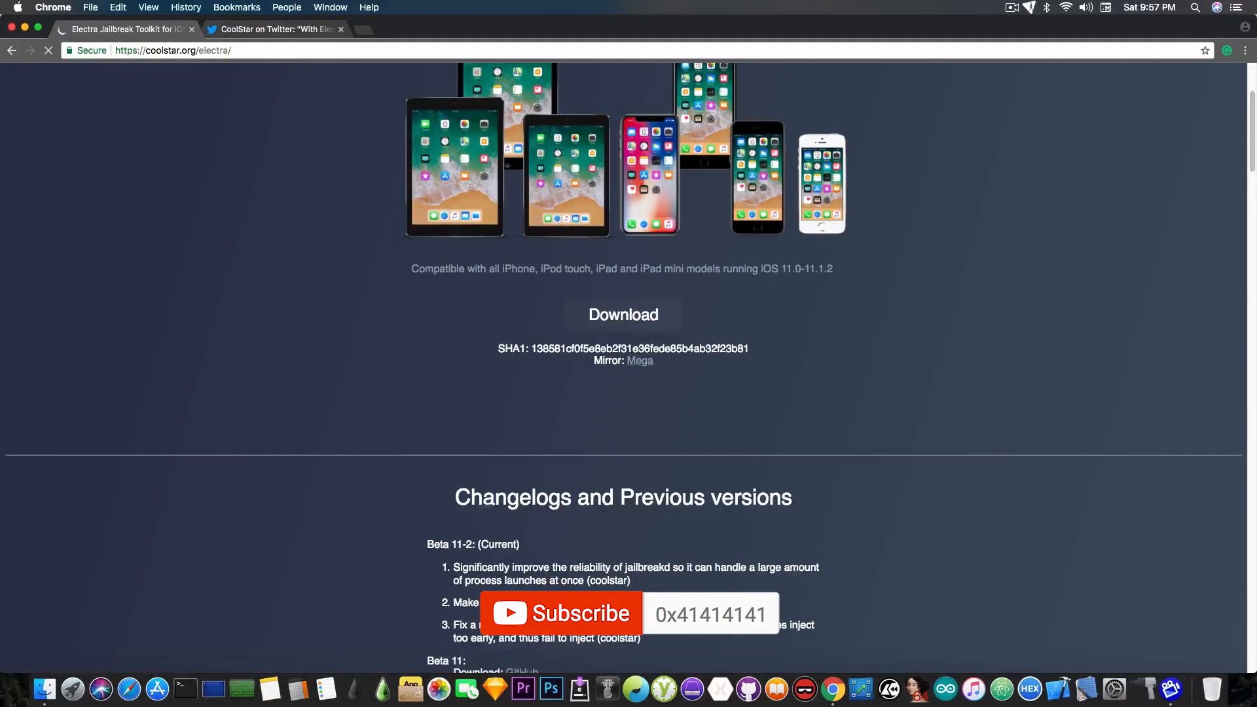
scroll("up", 3)
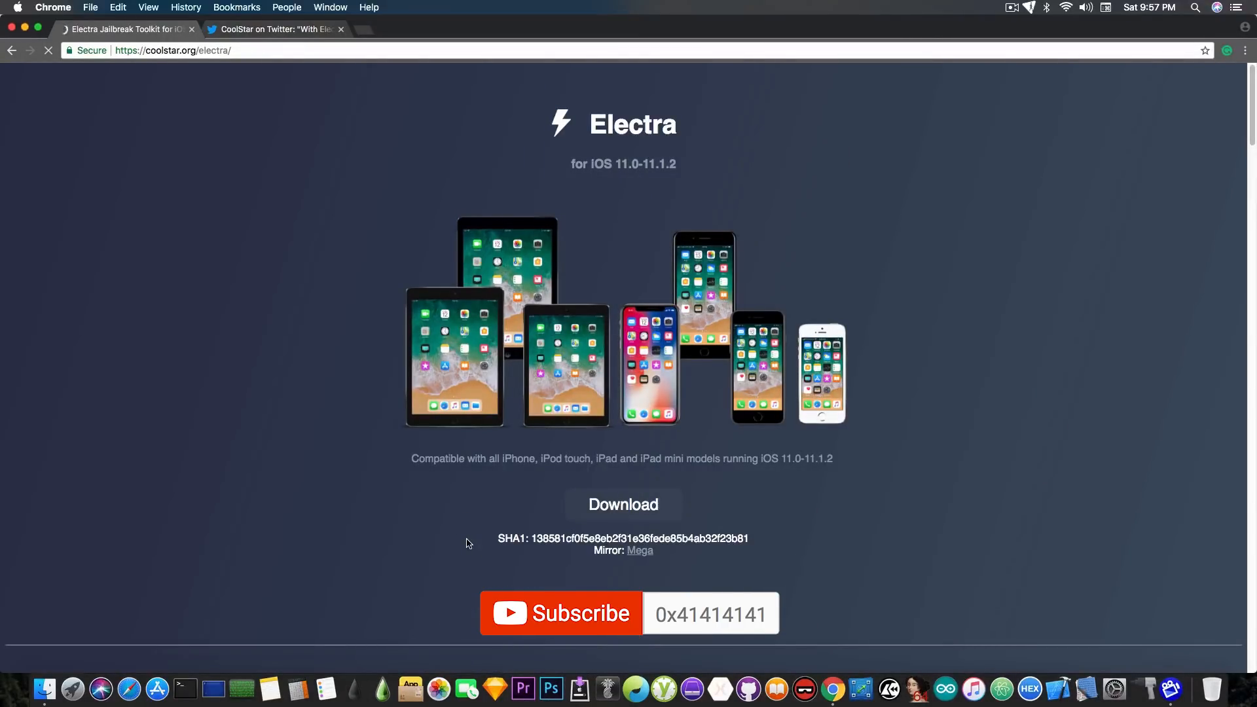
mouse_move(333, 417)
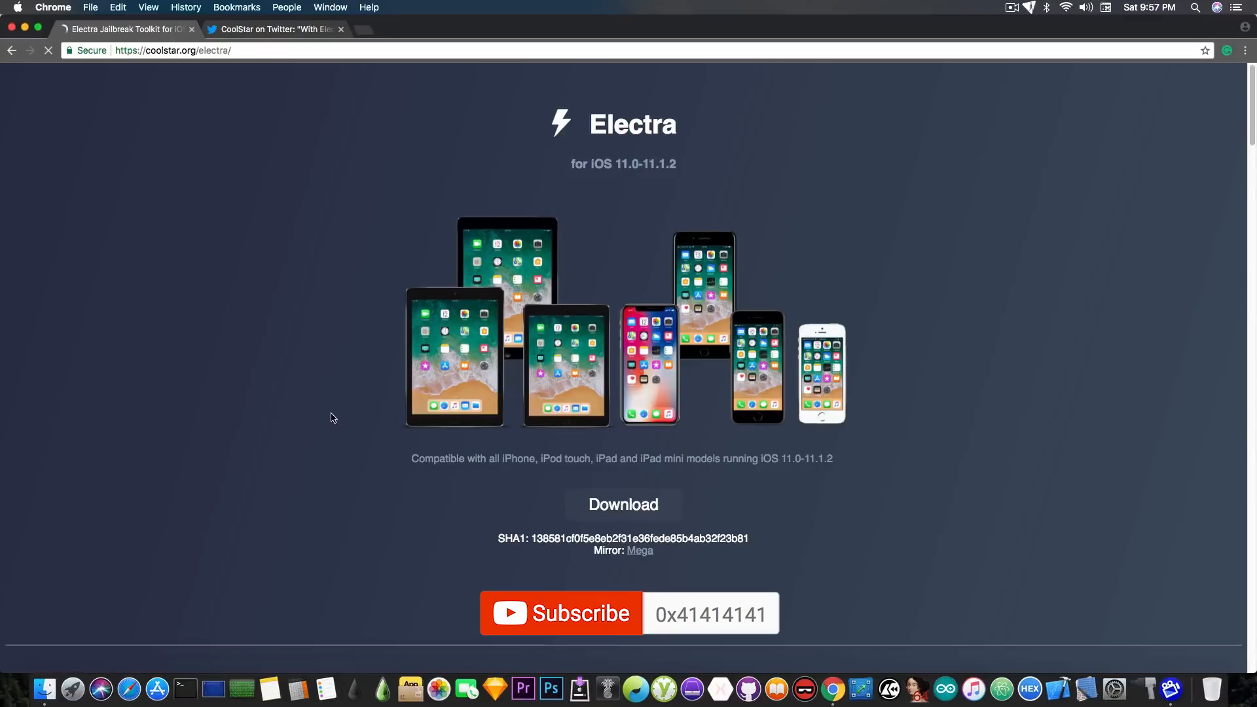